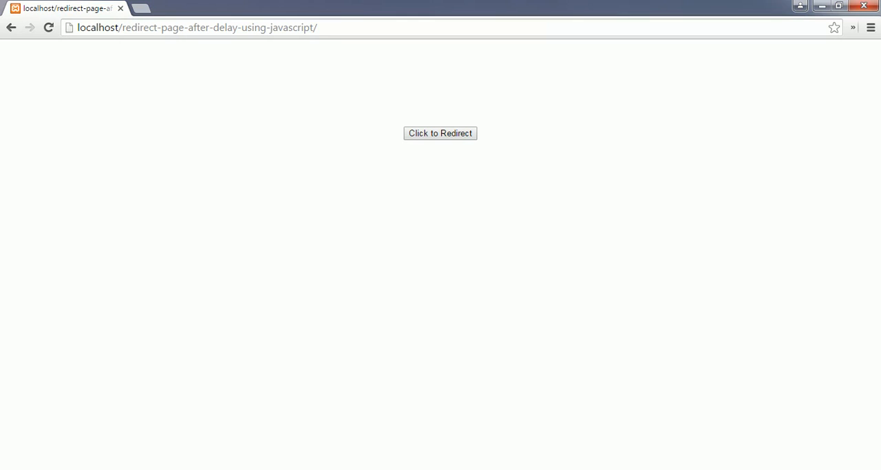
mouse_move(416, 189)
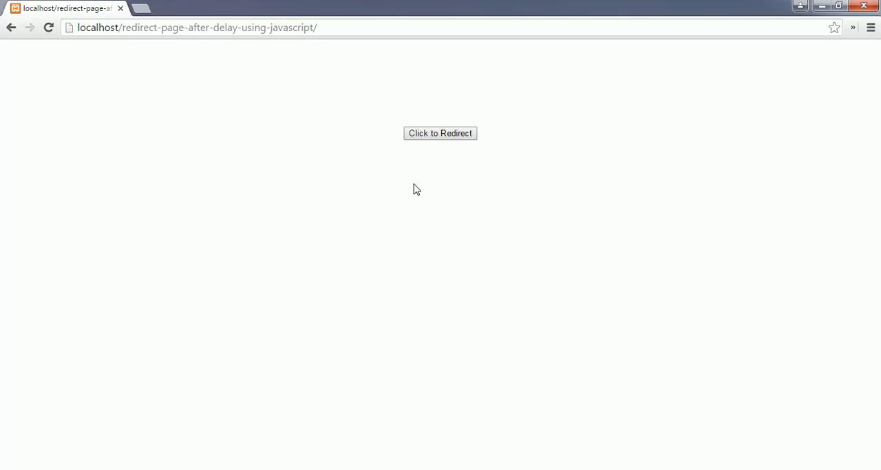
mouse_move(441, 179)
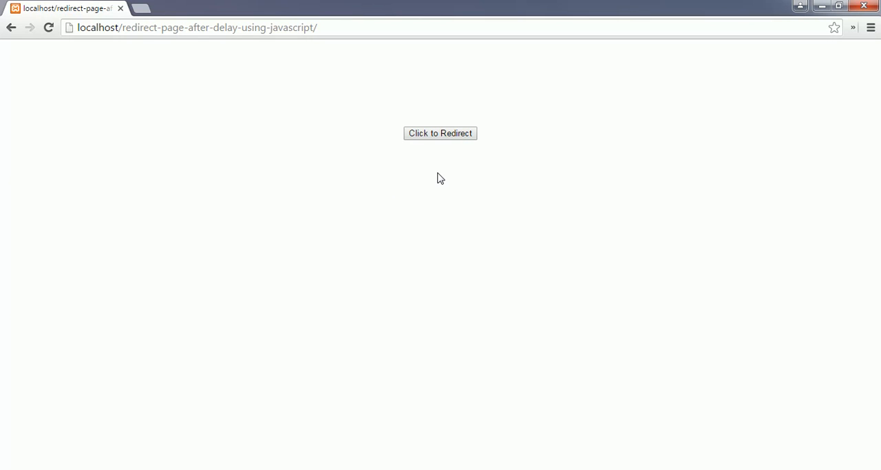
mouse_move(441, 135)
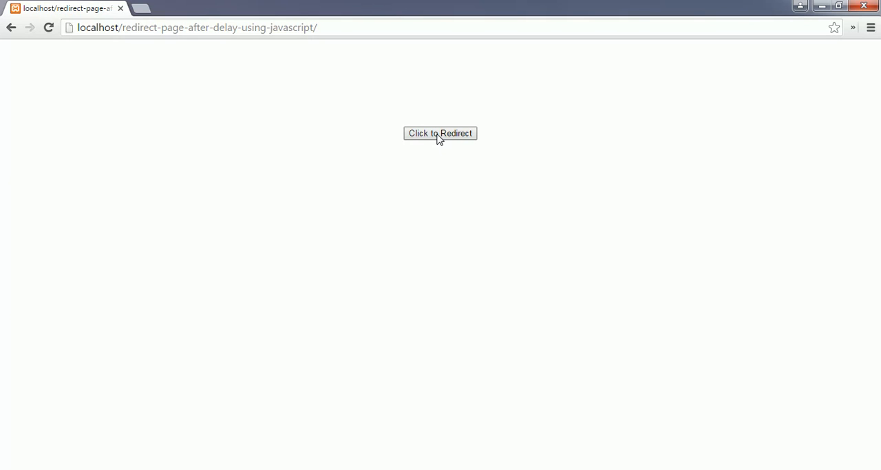
Trigger the 'Click to Redirect' button so the wait message counts down the seconds
click(440, 134)
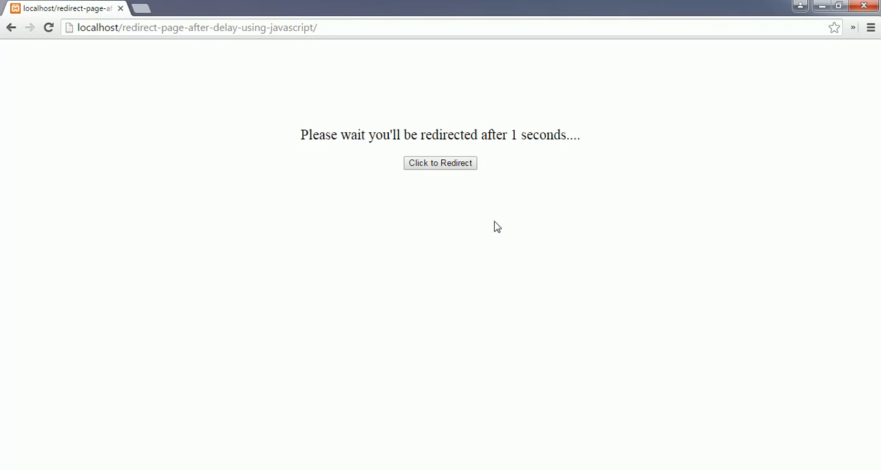
click(441, 162)
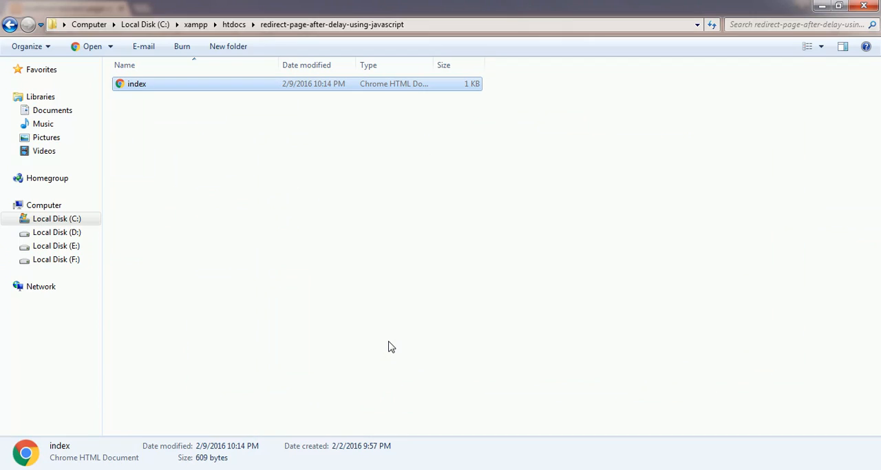
mouse_move(146, 104)
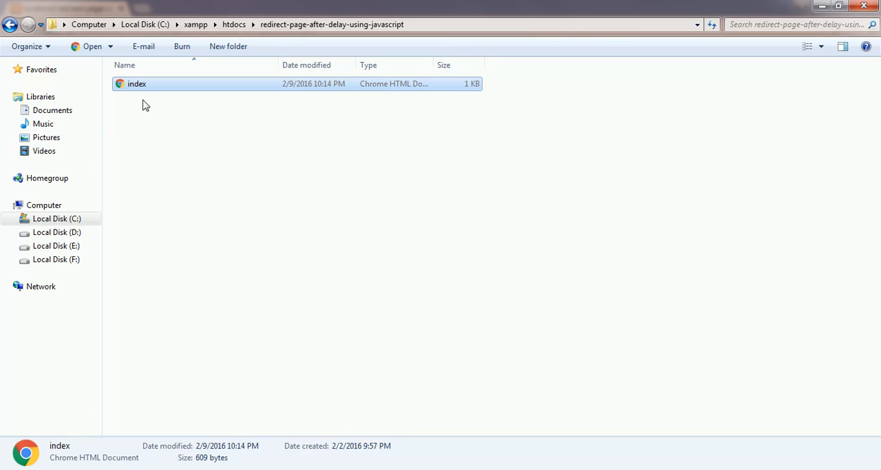
mouse_move(137, 82)
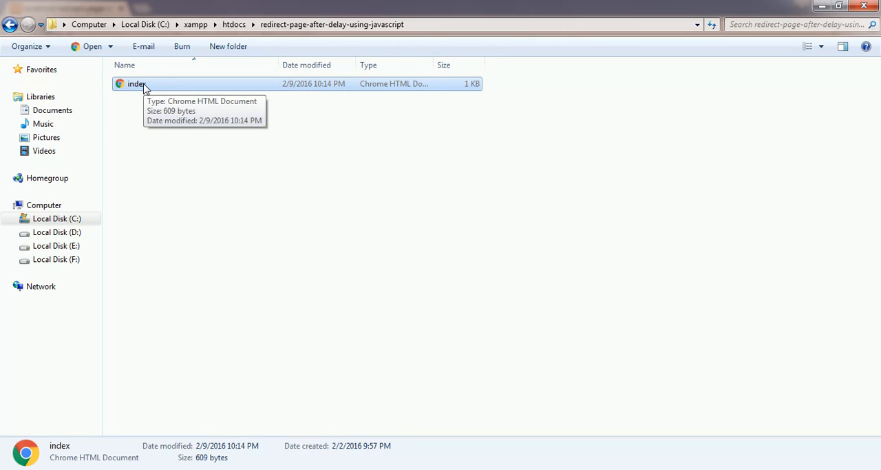
mouse_move(154, 88)
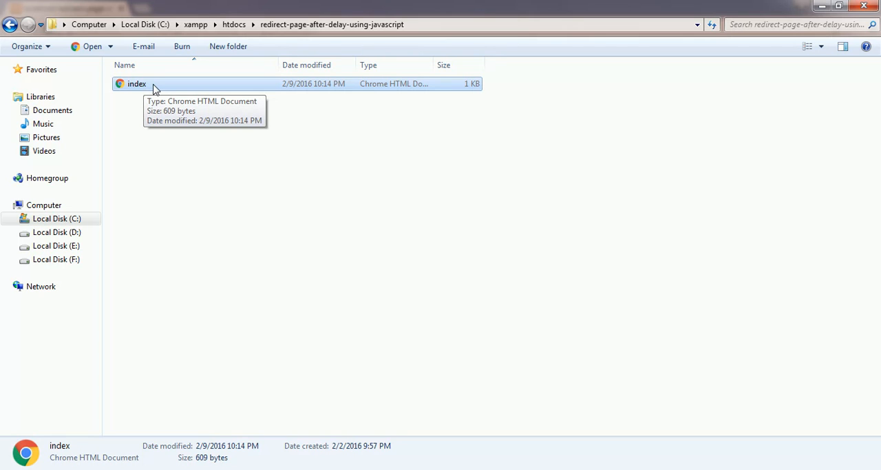
Bring up the context menu for the index file in the redirect-page-after-delay project folder
right_click(136, 83)
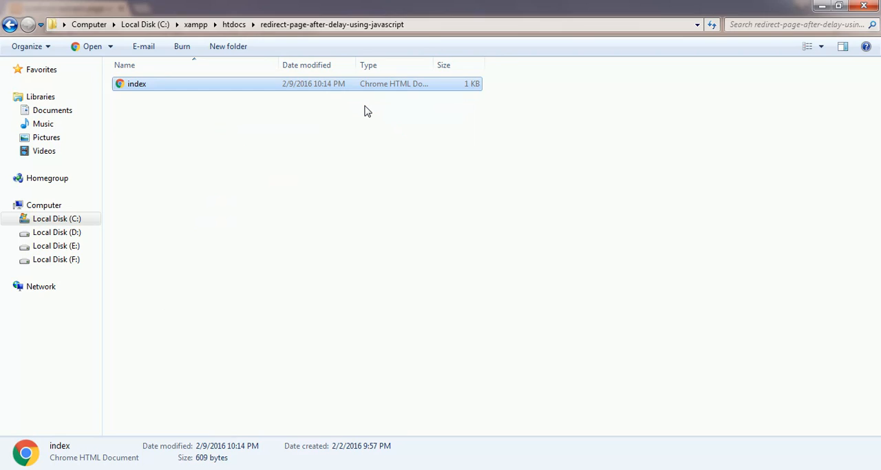
Load index.html into Dreamweaver's code view and locate the delayRedirect function
double_click(138, 82)
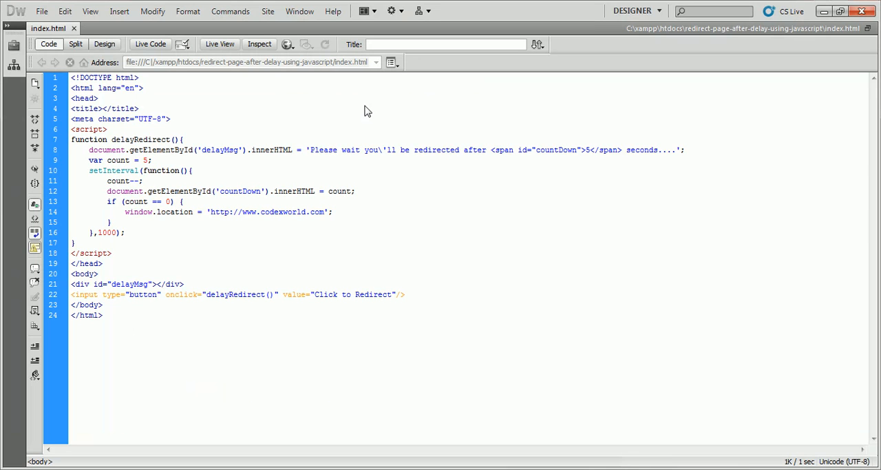
click(72, 77)
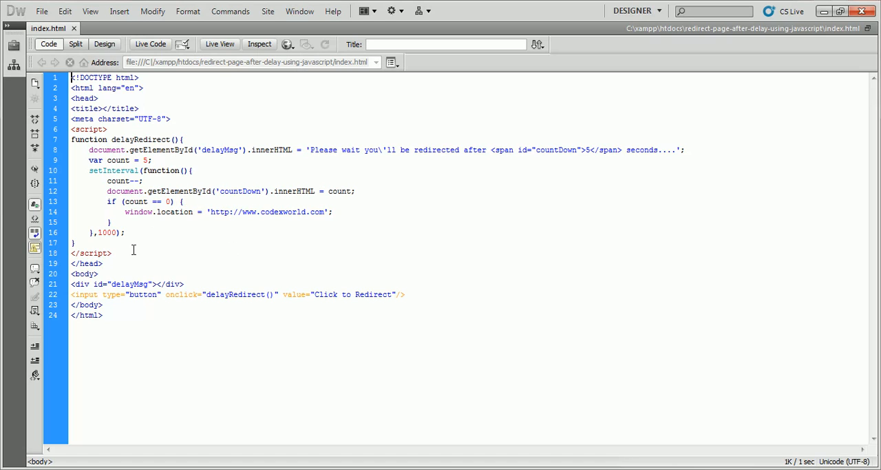
click(113, 128)
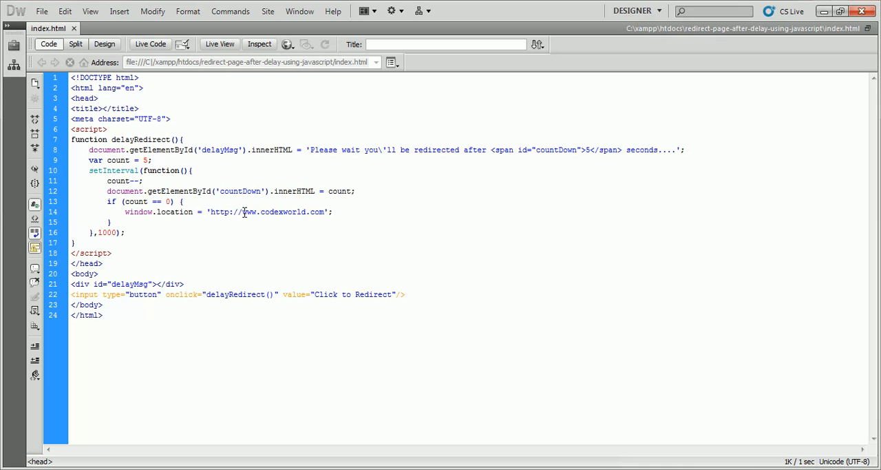
click(152, 160)
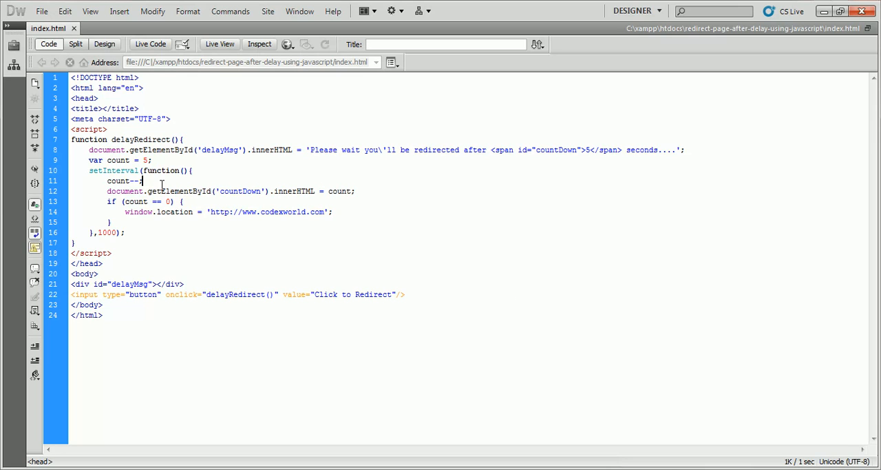
mouse_move(195, 229)
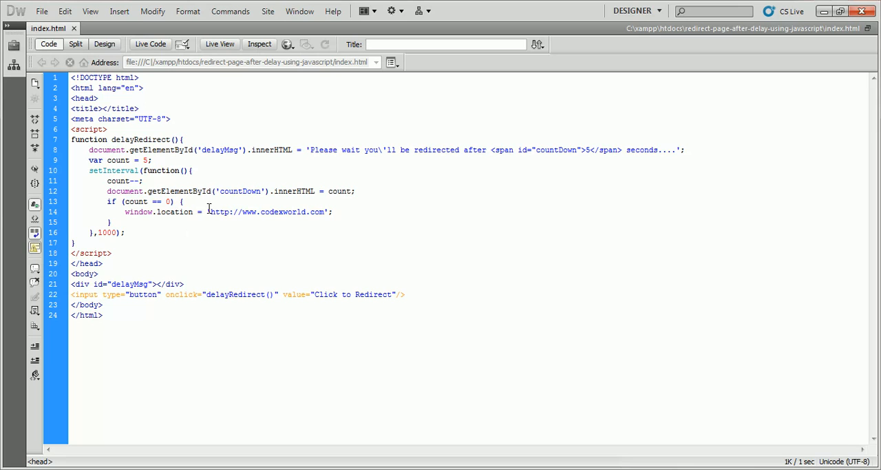
Walk through the countdown interval, 5-second wait message and redirect target address lines
click(356, 190)
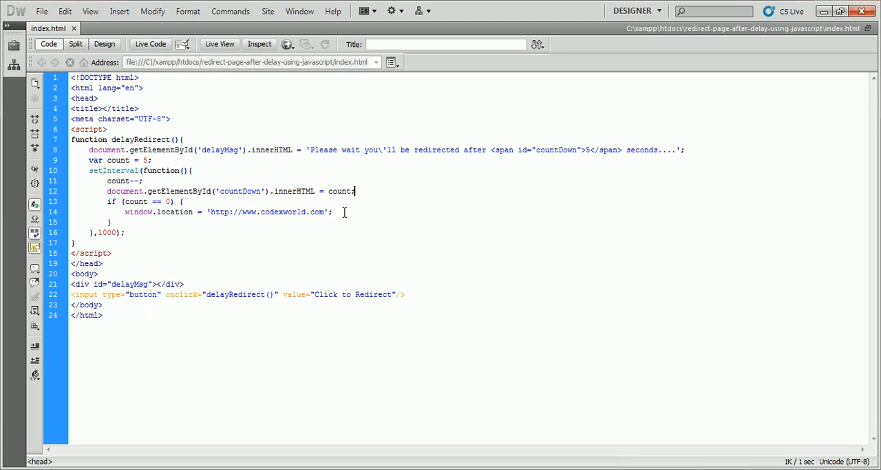
click(336, 212)
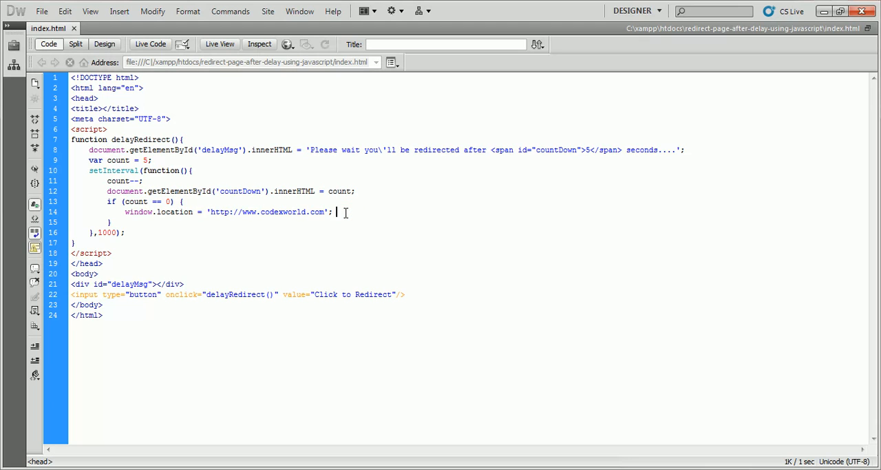
click(186, 229)
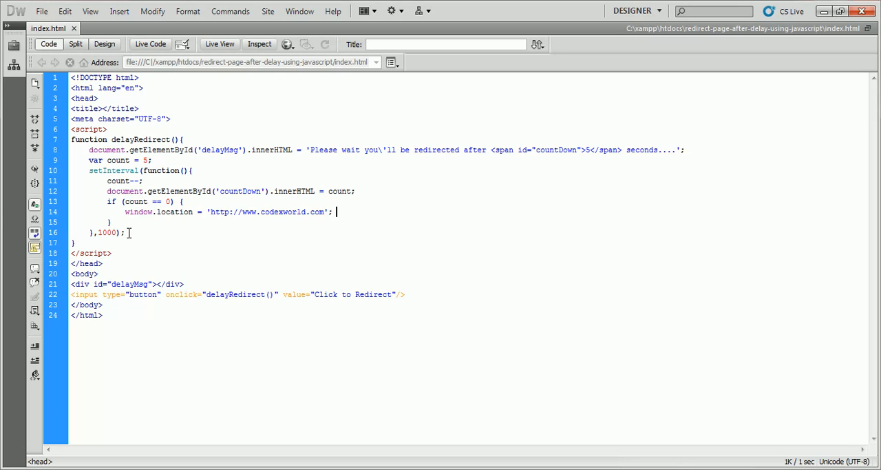
click(124, 232)
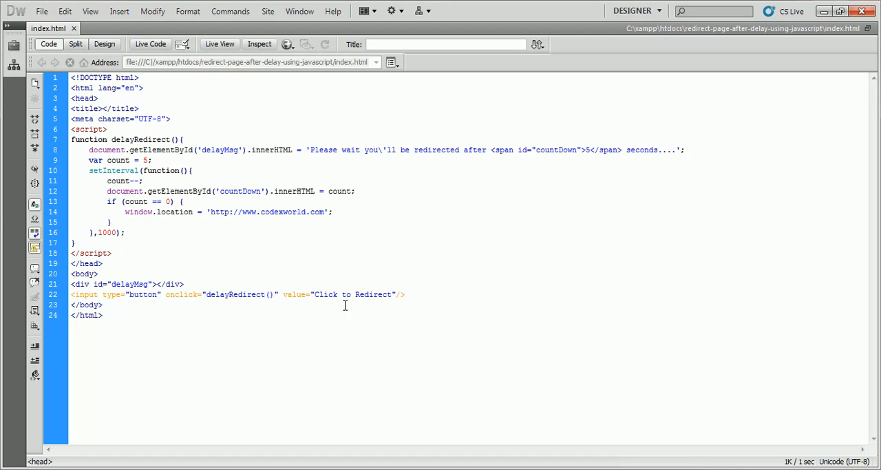
click(110, 253)
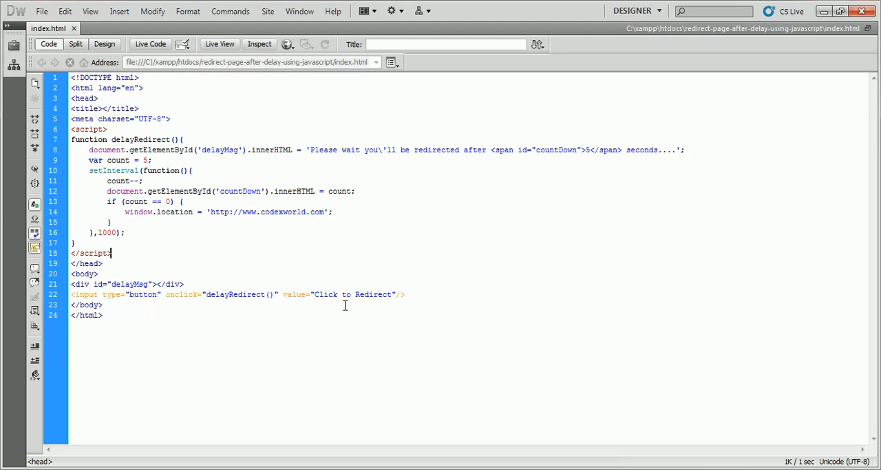
click(186, 284)
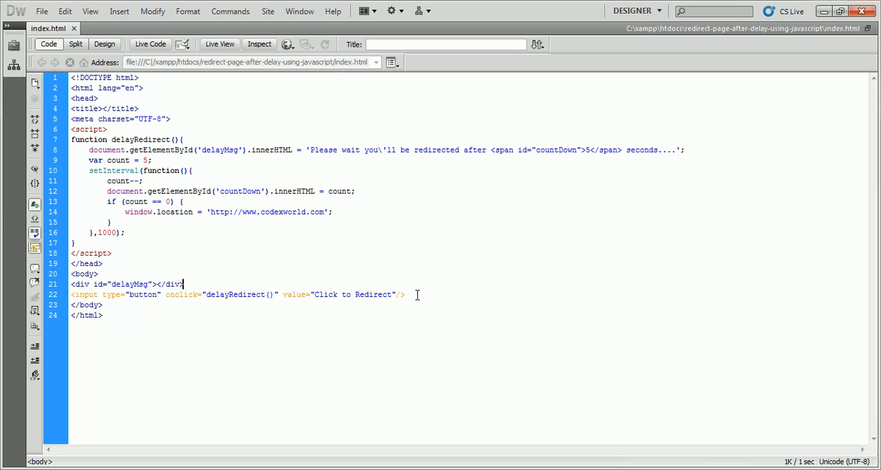
mouse_move(319, 306)
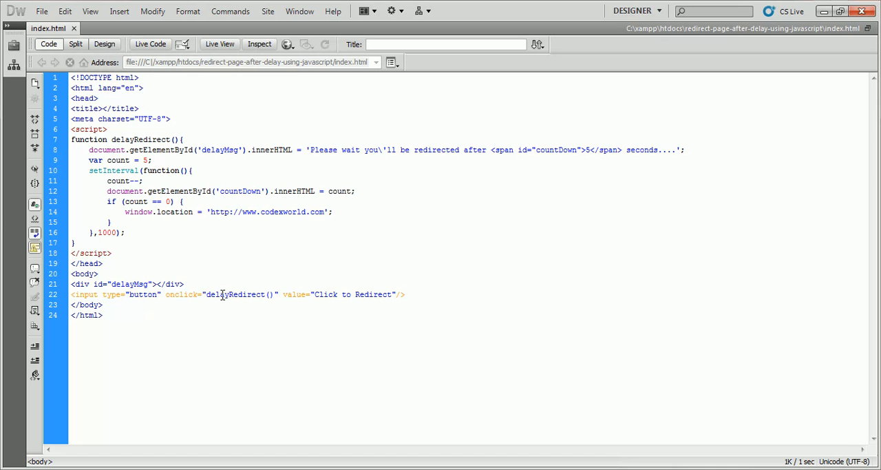
double_click(234, 295)
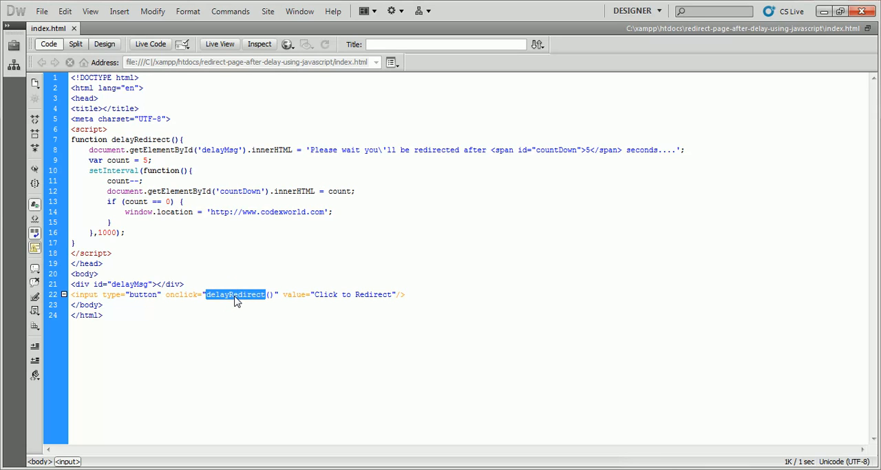
mouse_move(414, 295)
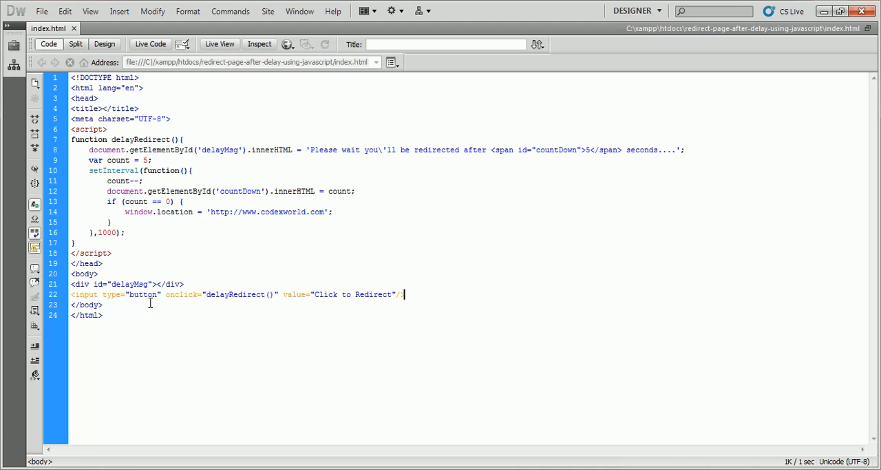
mouse_move(333, 329)
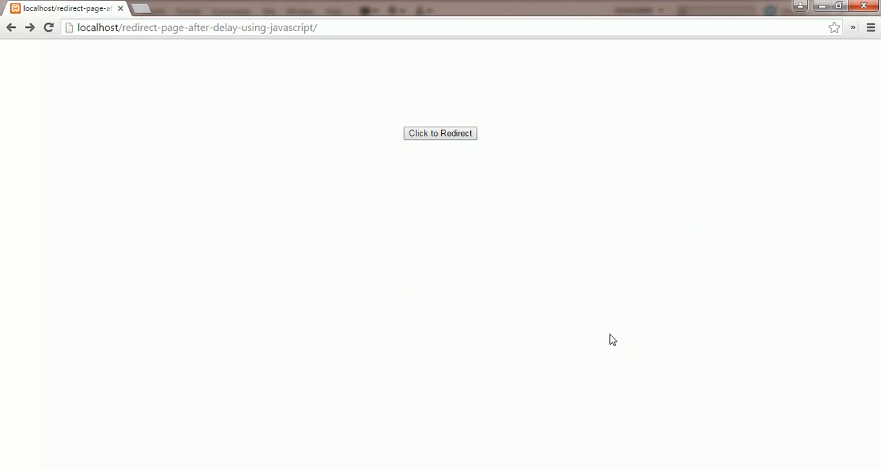
mouse_move(488, 357)
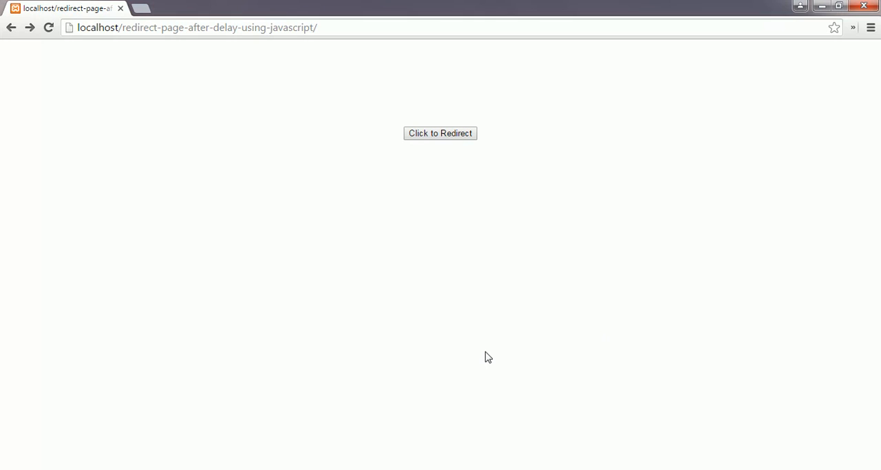
mouse_move(441, 199)
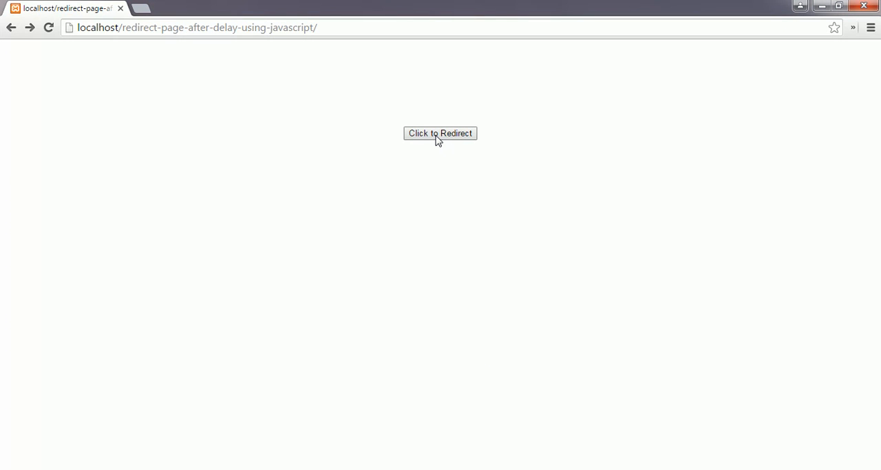
Trigger 'Click to Redirect' again so the wait message counts down from four seconds
click(441, 134)
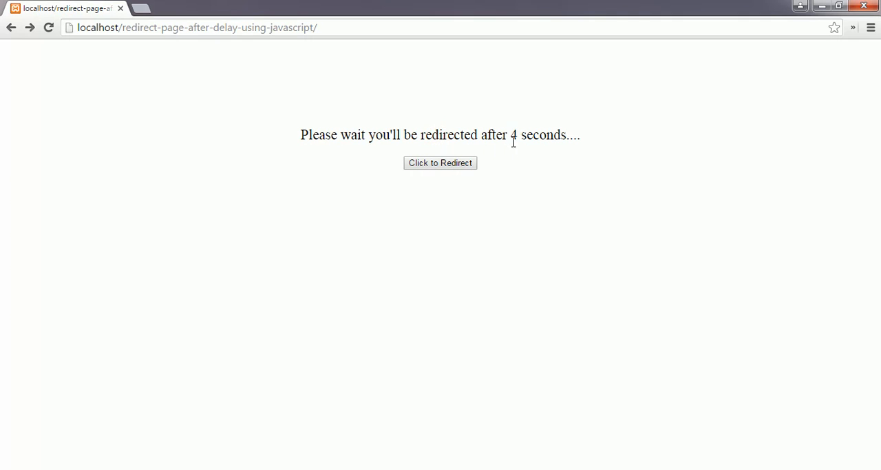